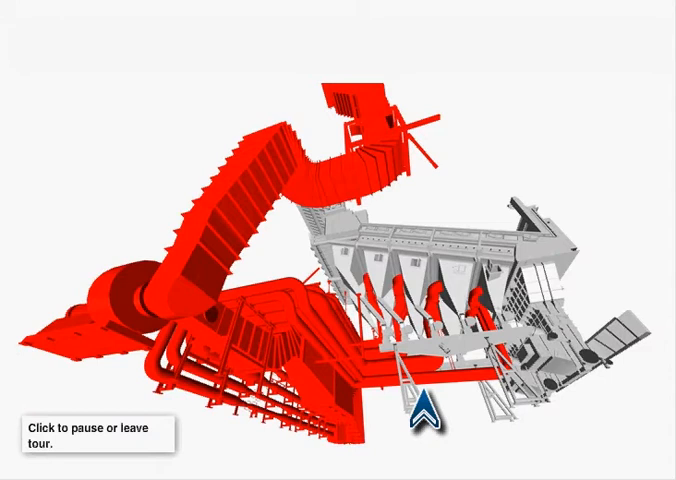
mouse_move(363, 443)
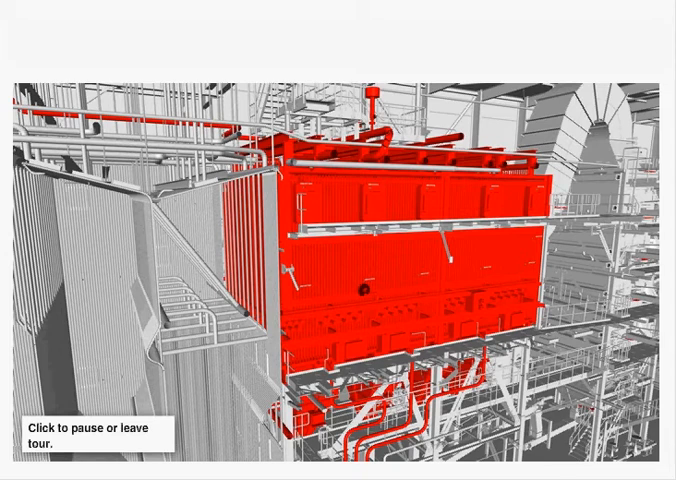
mouse_move(523, 337)
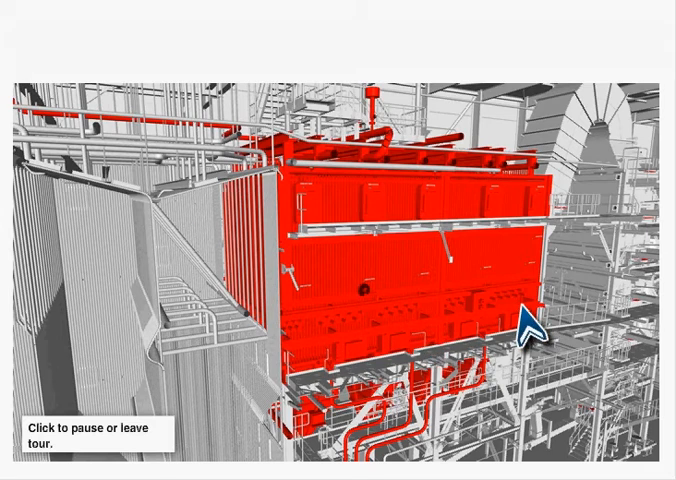